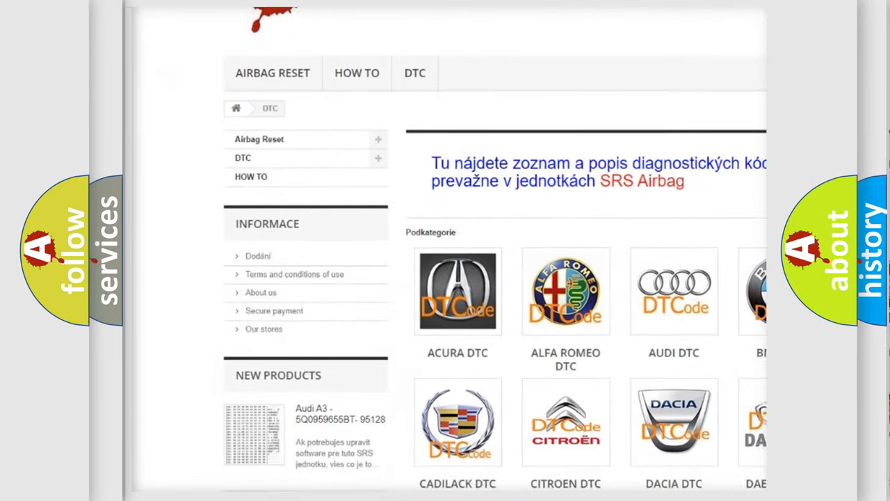
pyautogui.scroll(-3)
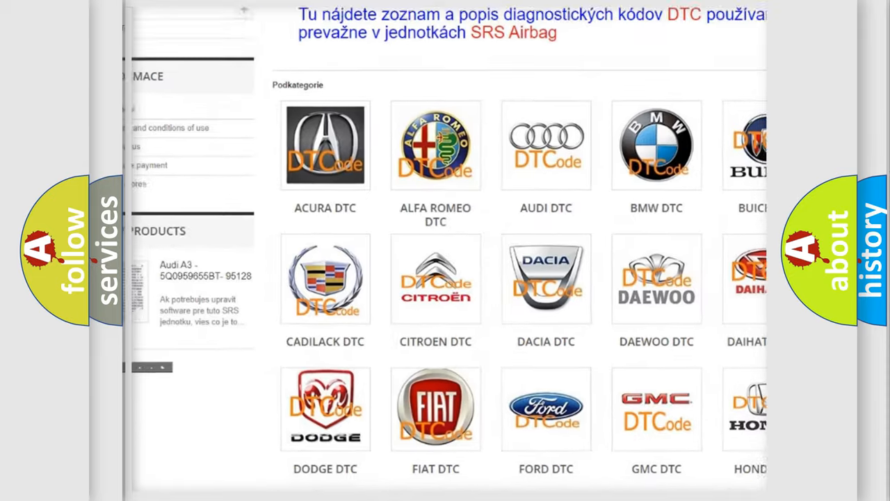
pyautogui.scroll(-3)
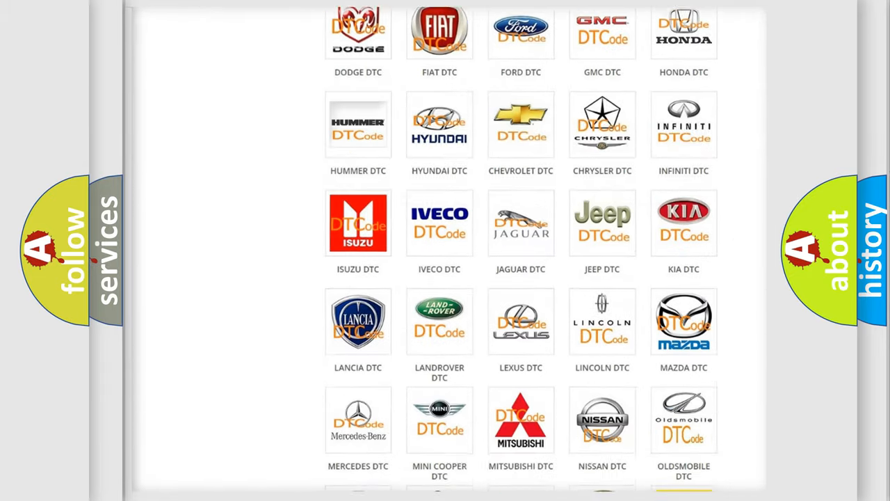
pyautogui.scroll(-3)
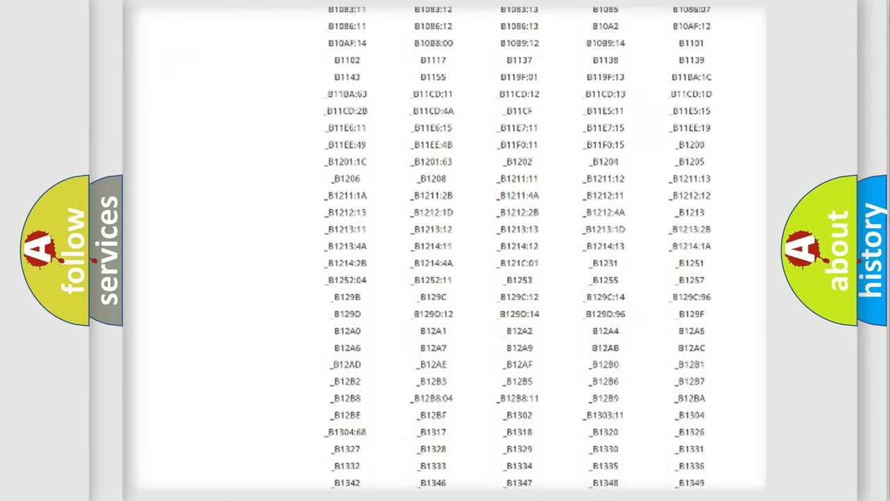
pyautogui.scroll(-3)
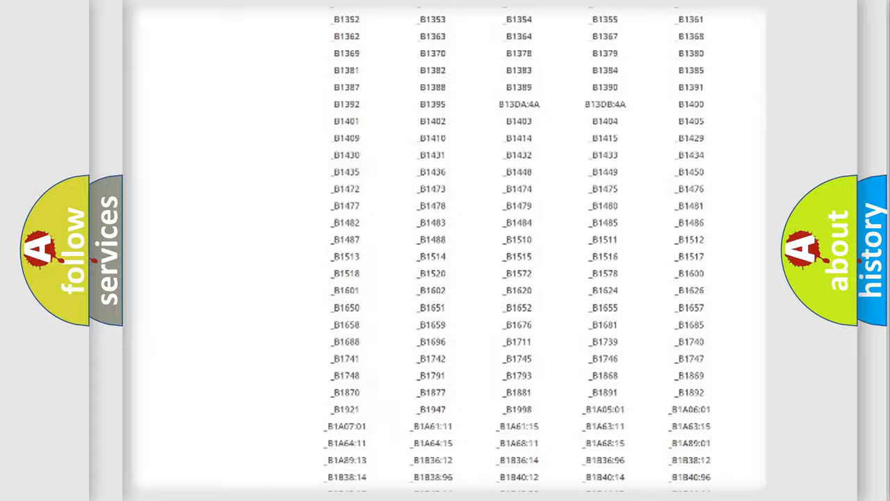